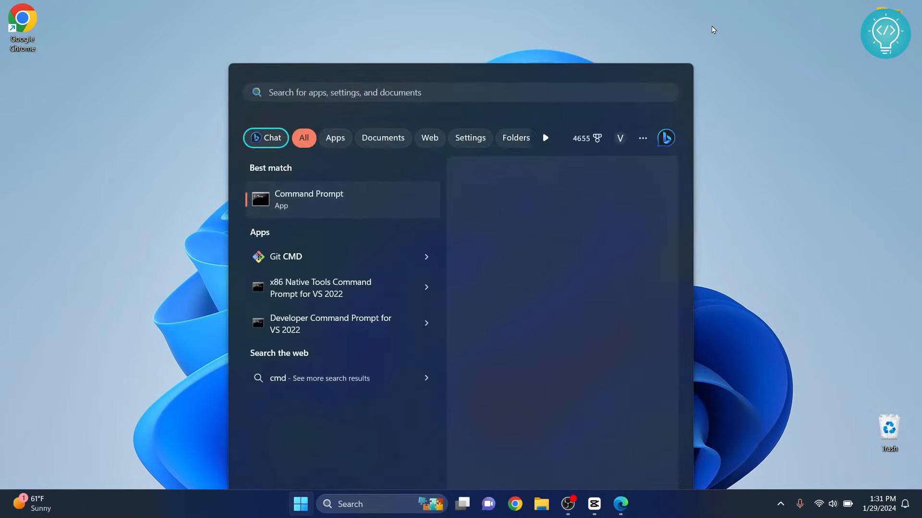
Run 'pip install pandas' in Command Prompt, which reports 'pip' is not recognized.
click(308, 199)
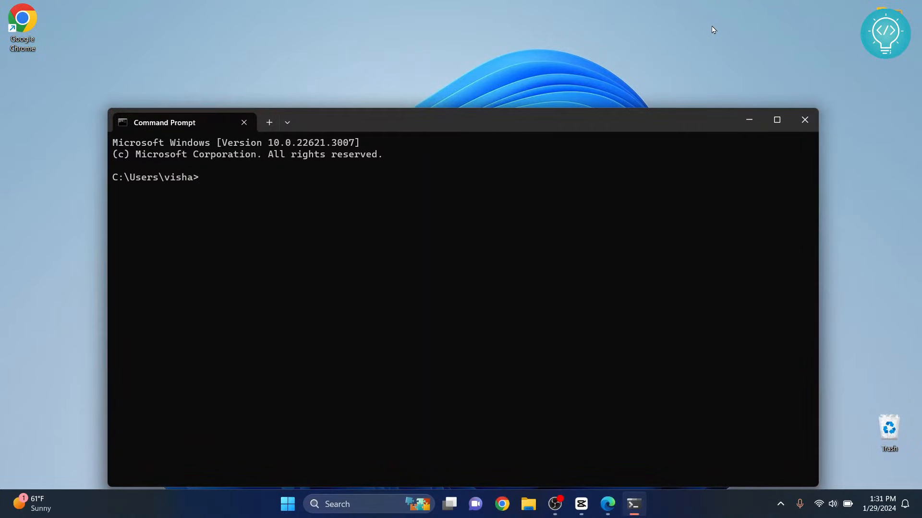
text(pip install)
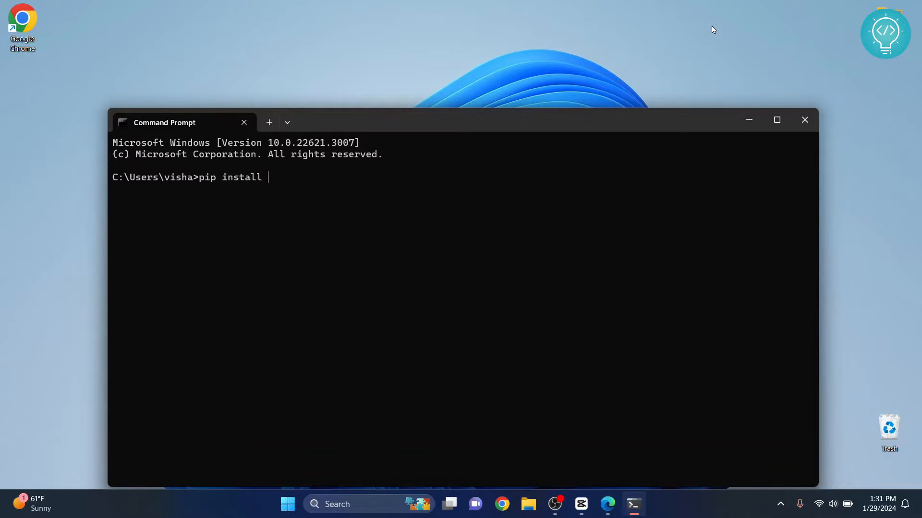
key(Return)
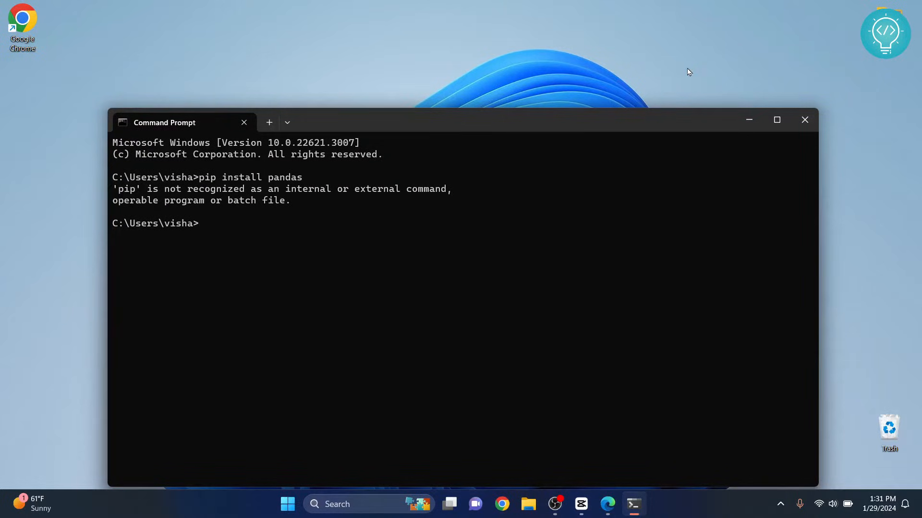
drag(112, 188, 288, 200)
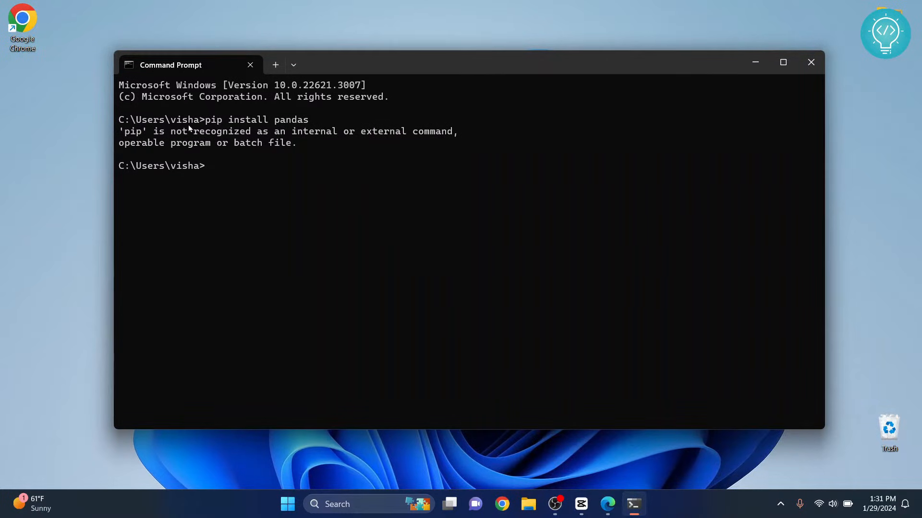
mouse_move(202, 124)
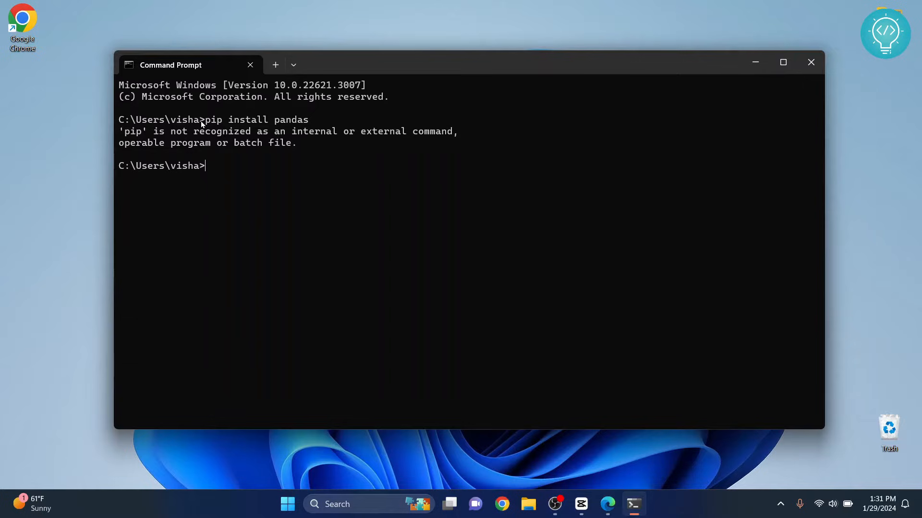
mouse_move(773, 73)
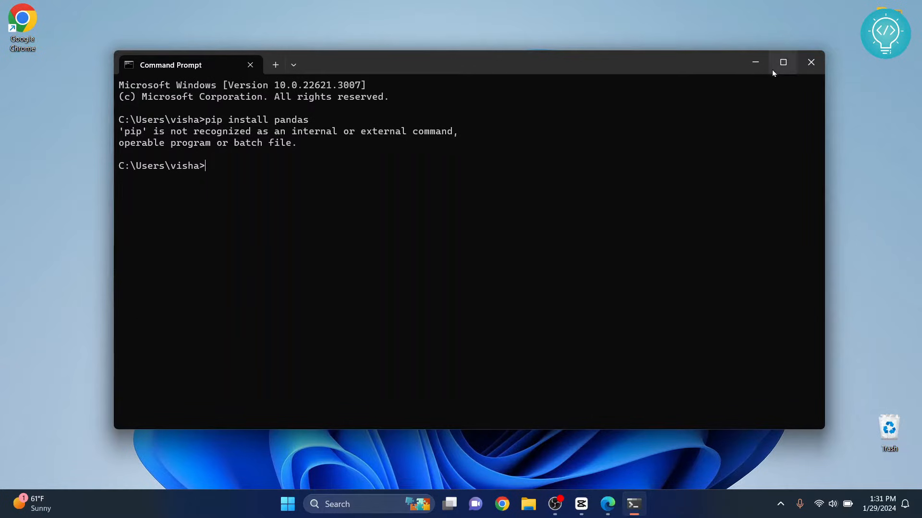
Switch to Edge's pip.pypa.io installation page and scroll to the get-pip.py section.
click(811, 62)
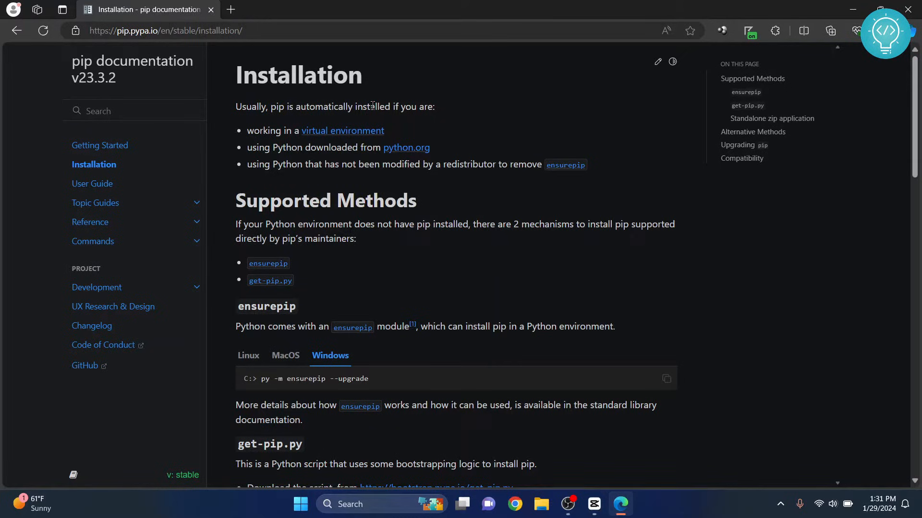
scroll(down, 3)
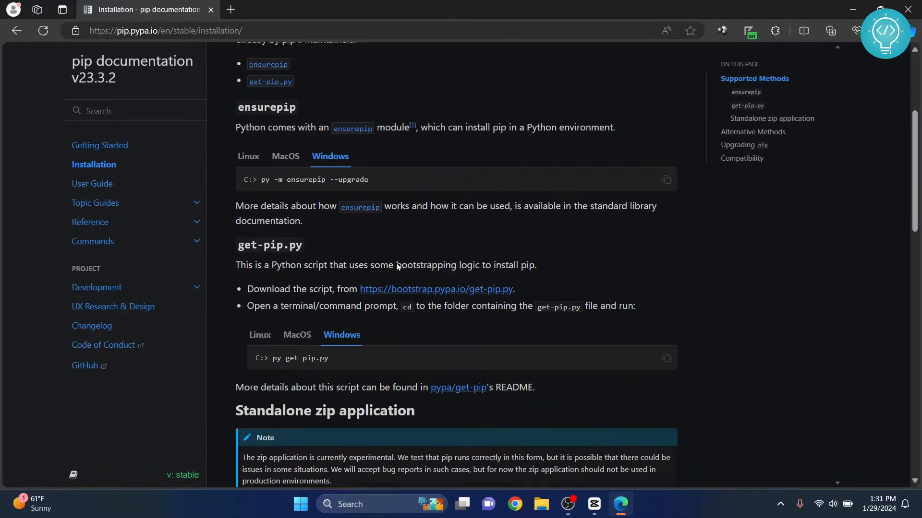
scroll(down, 3)
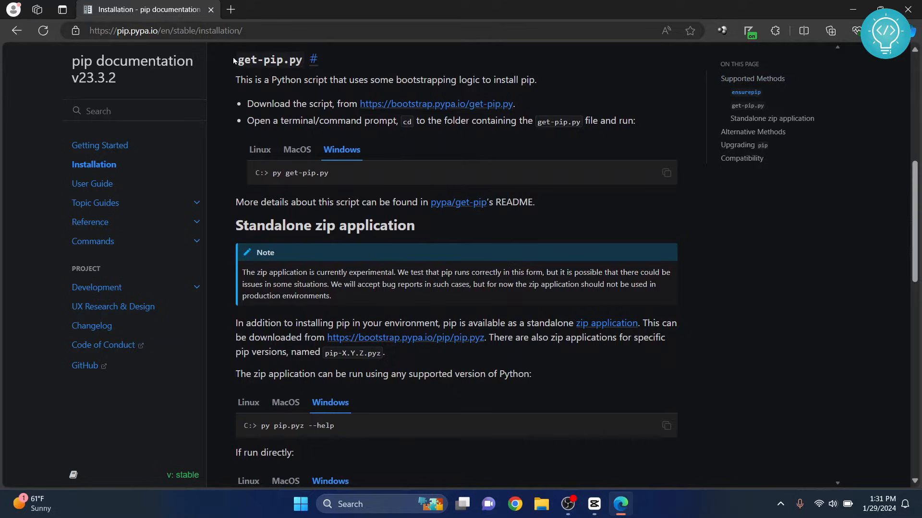
double_click(270, 60)
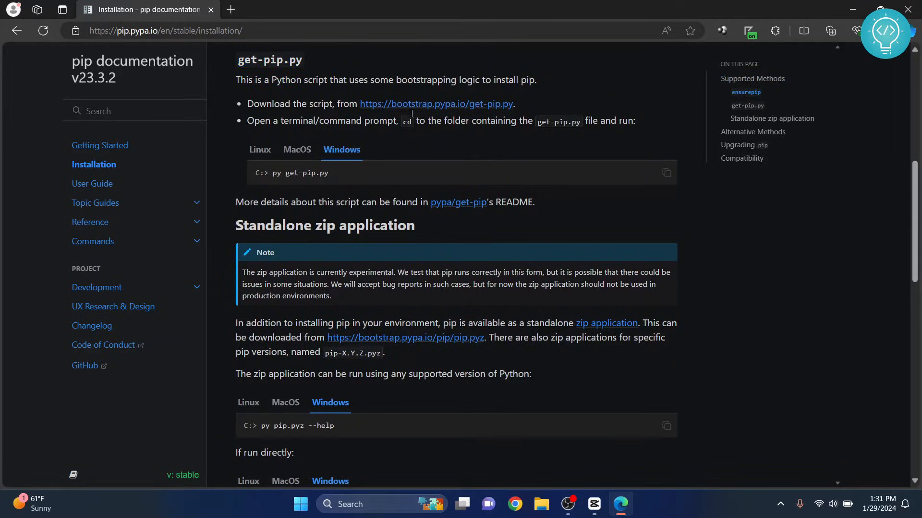
Save the bootstrap.pypa.io/get-pip.py link into the Downloads folder.
right_click(437, 104)
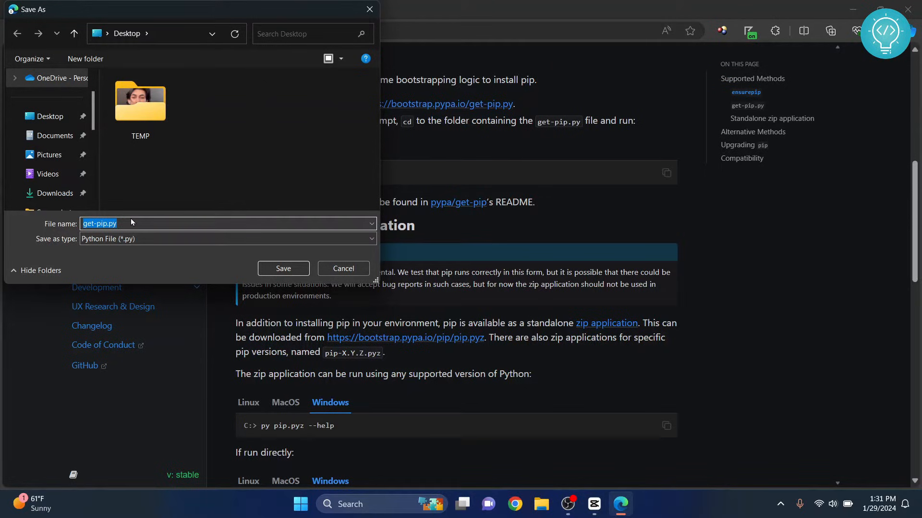
mouse_move(55, 193)
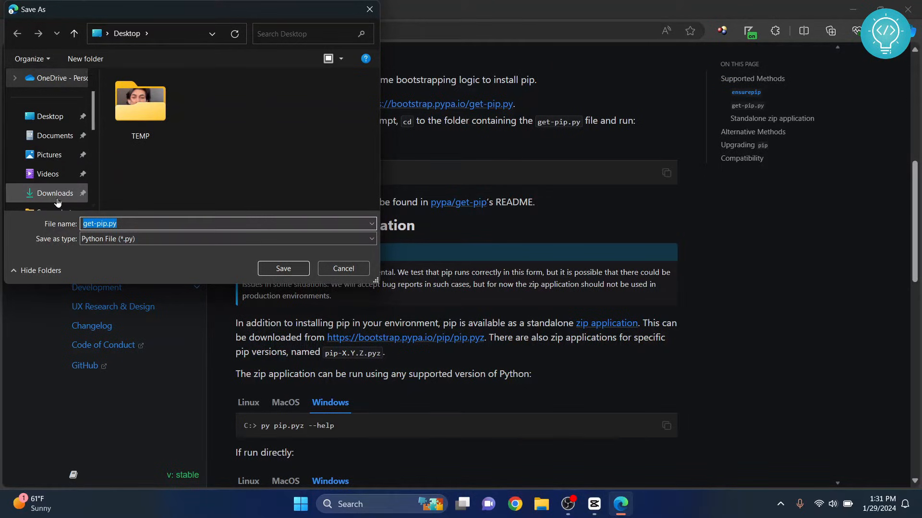
scroll(down, 3)
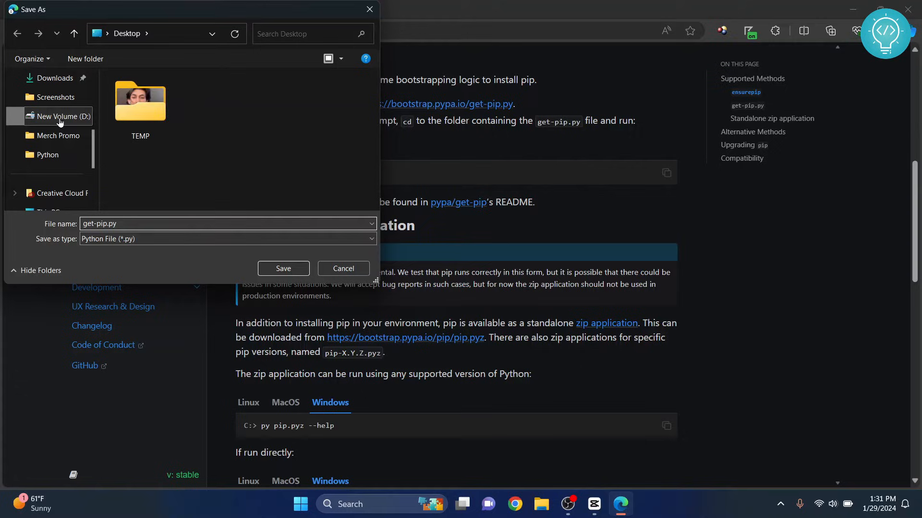
click(63, 115)
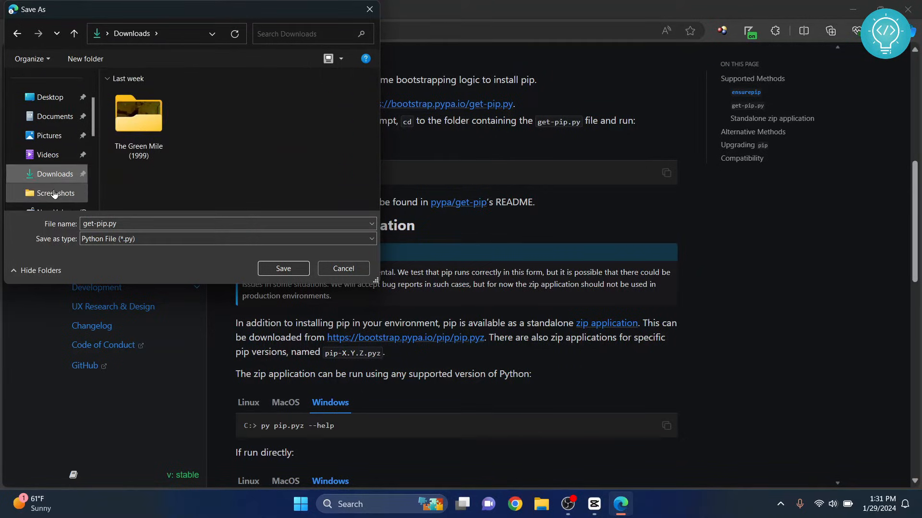
mouse_move(33, 167)
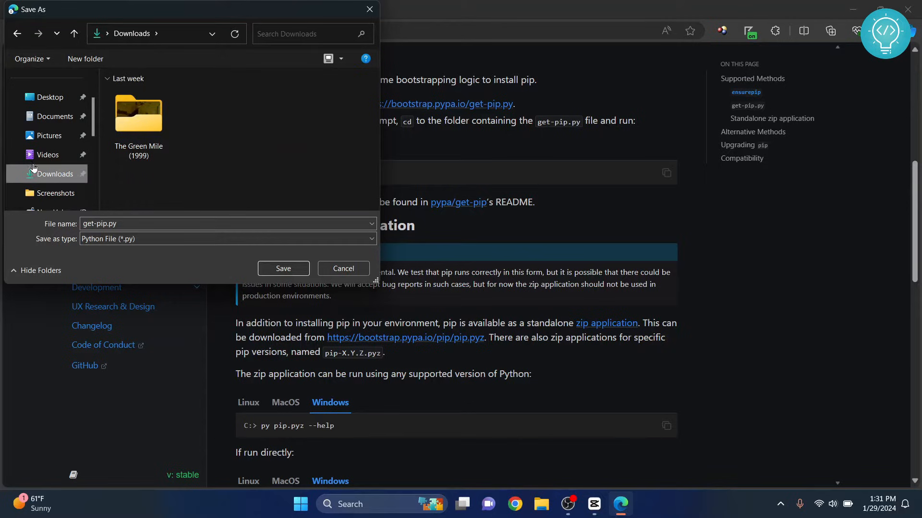
mouse_move(263, 264)
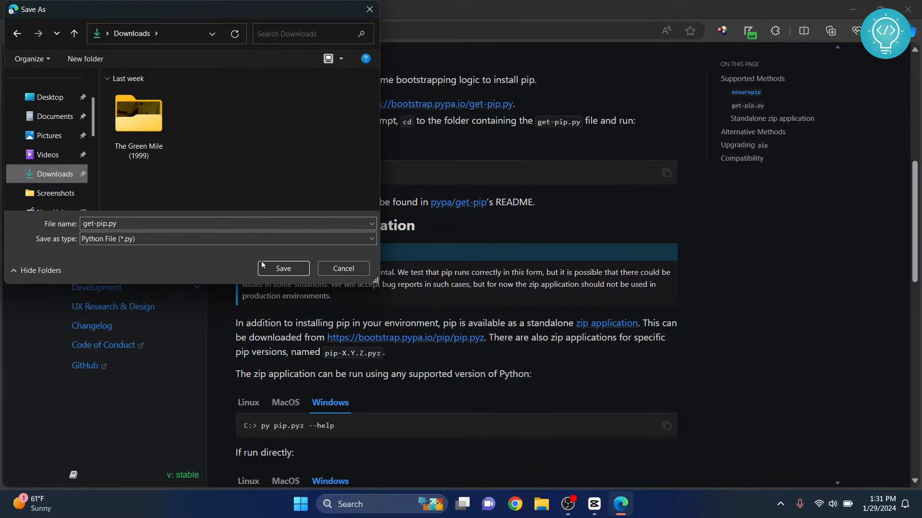
click(282, 267)
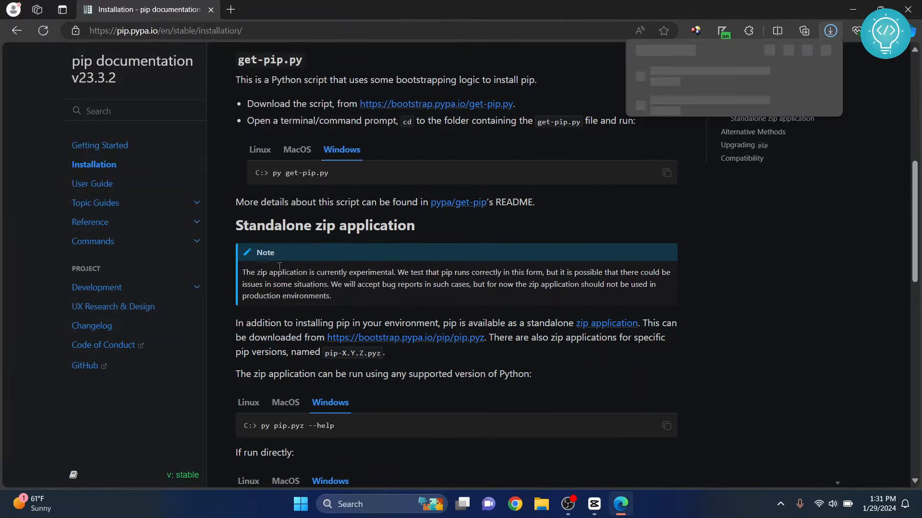
Show get-pip.py in its Downloads folder and enter cmd in the address bar.
click(830, 30)
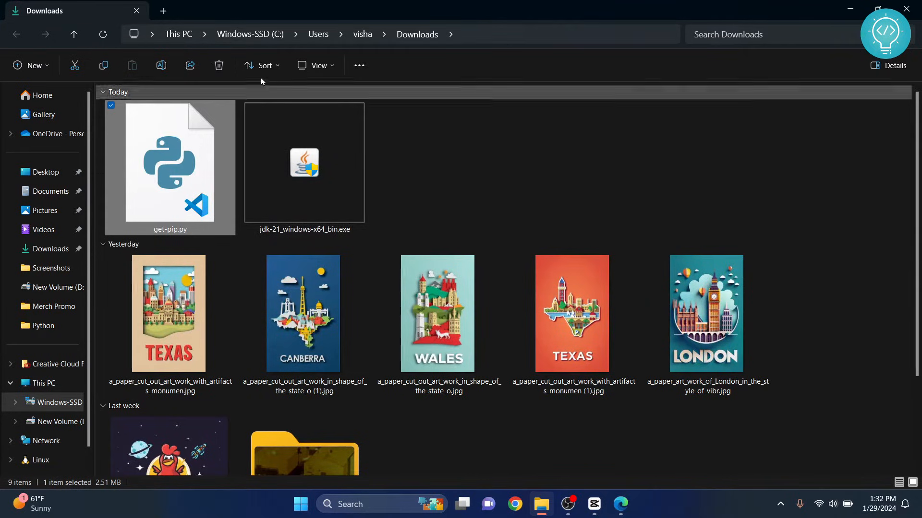
click(470, 188)
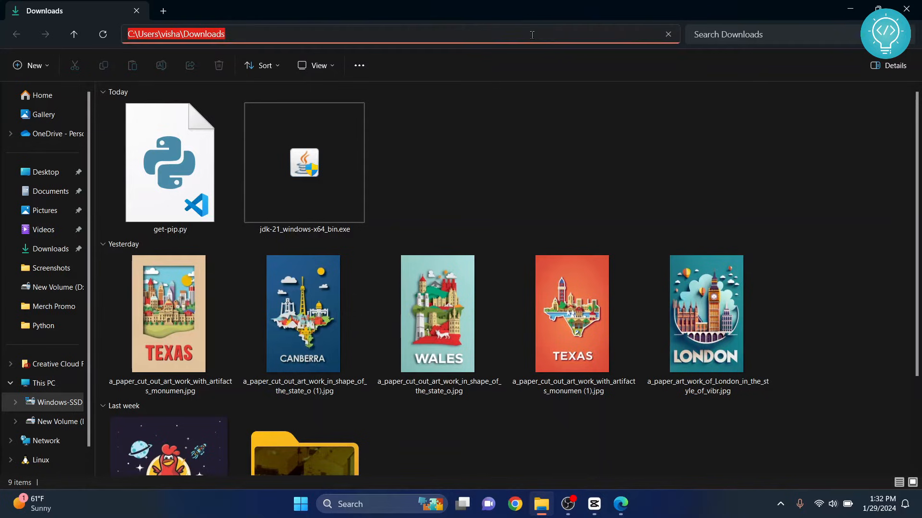
text(cmd)
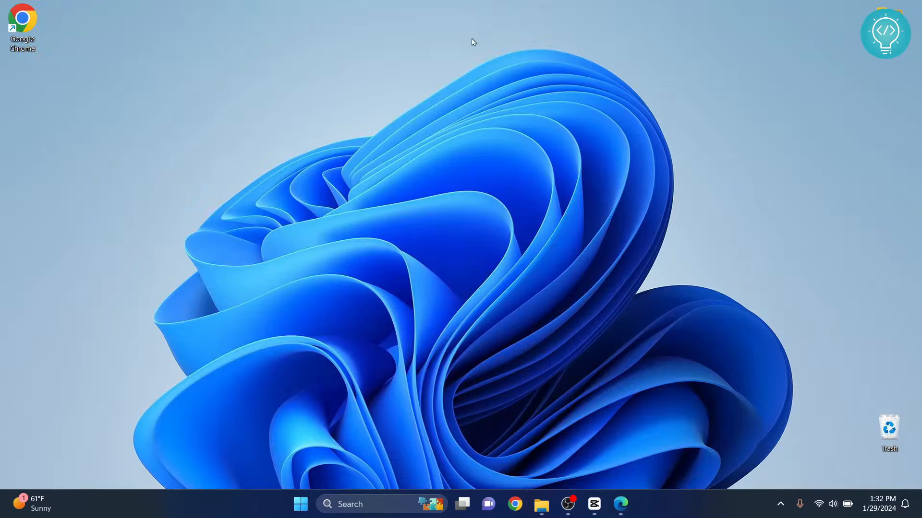
mouse_move(320, 131)
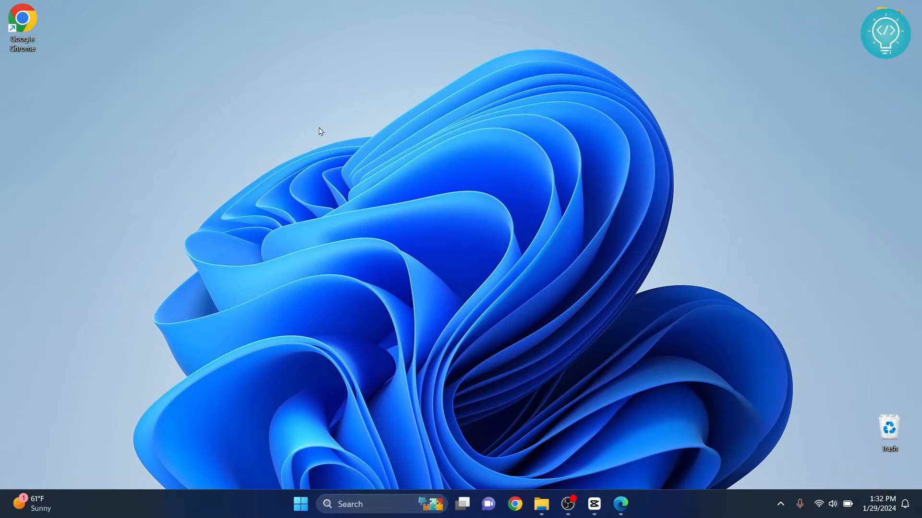
Bring up the desktop shell options, then go back to the Downloads window.
right_click(320, 131)
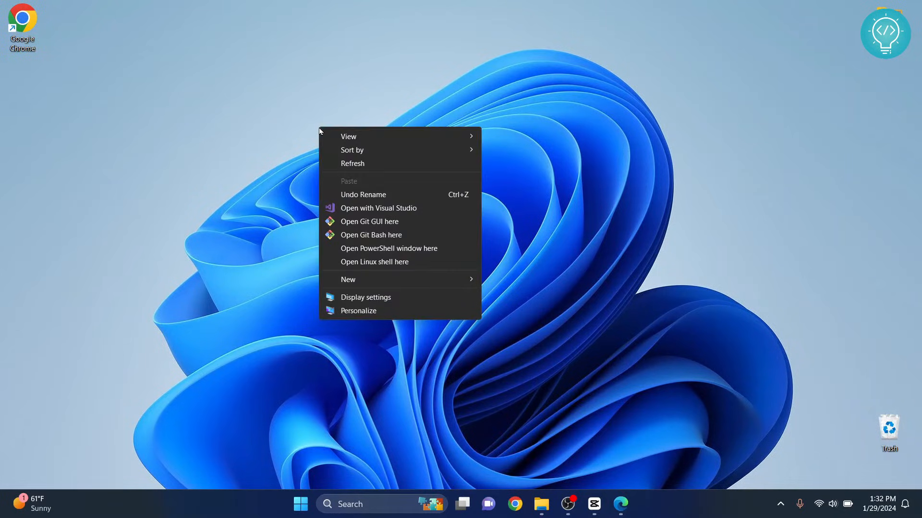
mouse_move(388, 248)
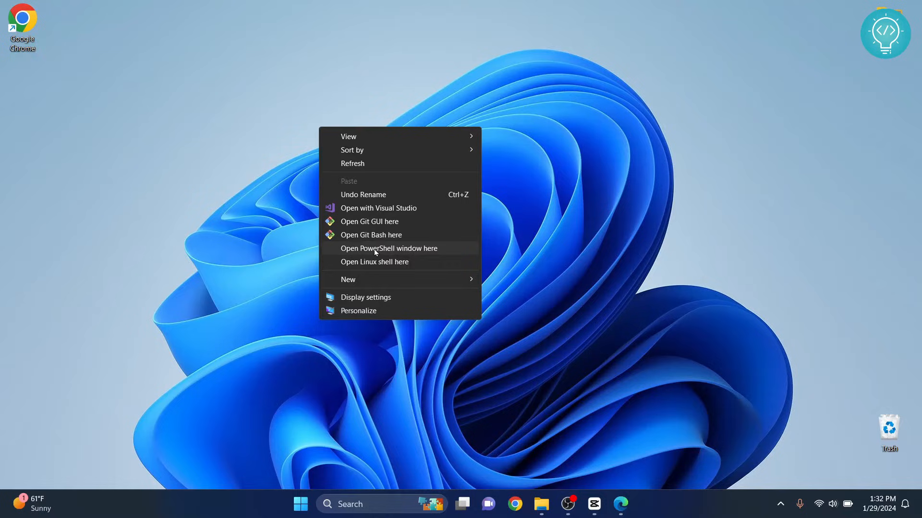
click(540, 503)
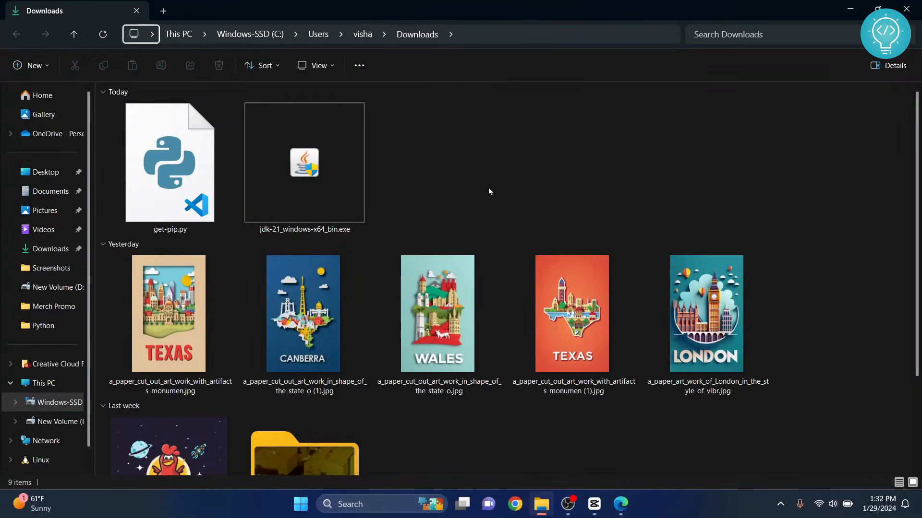
Open a PowerShell window in the Downloads folder.
right_click(487, 191)
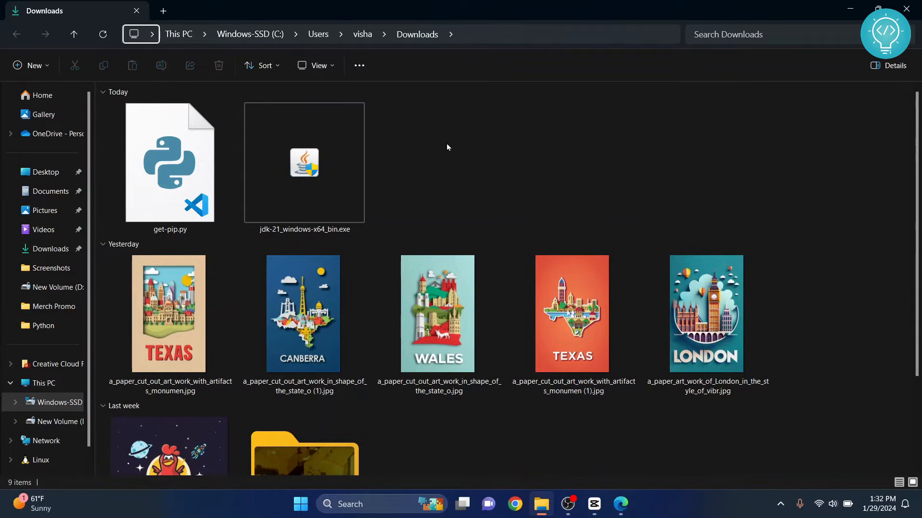
right_click(446, 146)
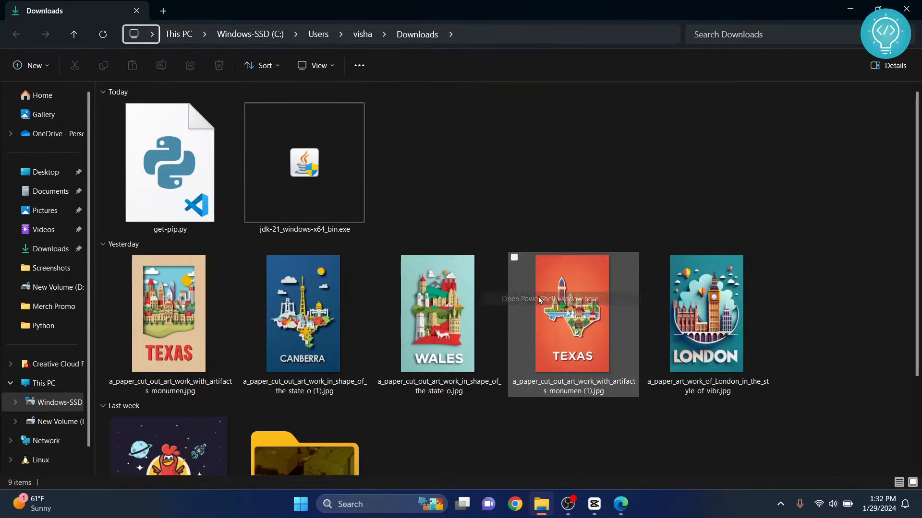
click(545, 299)
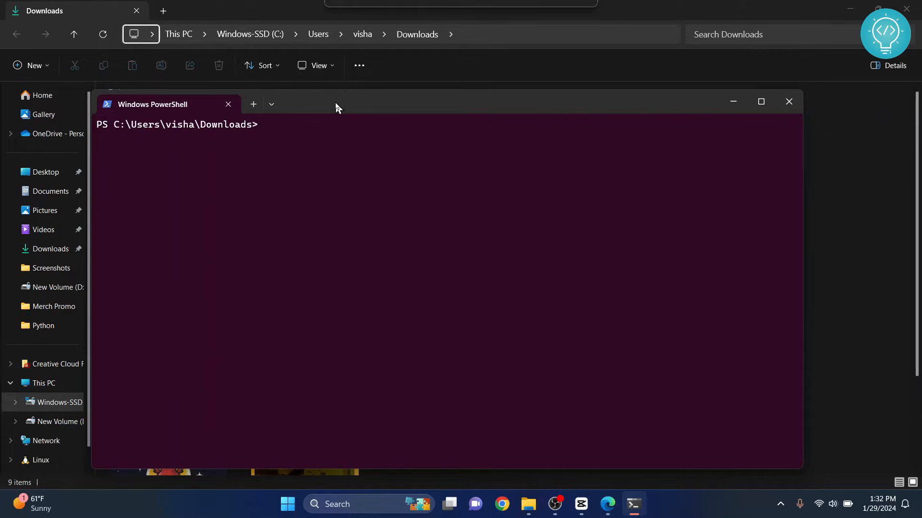
Run 'python .\get-pip.py' to install pip, setuptools and wheel.
text(pyton)
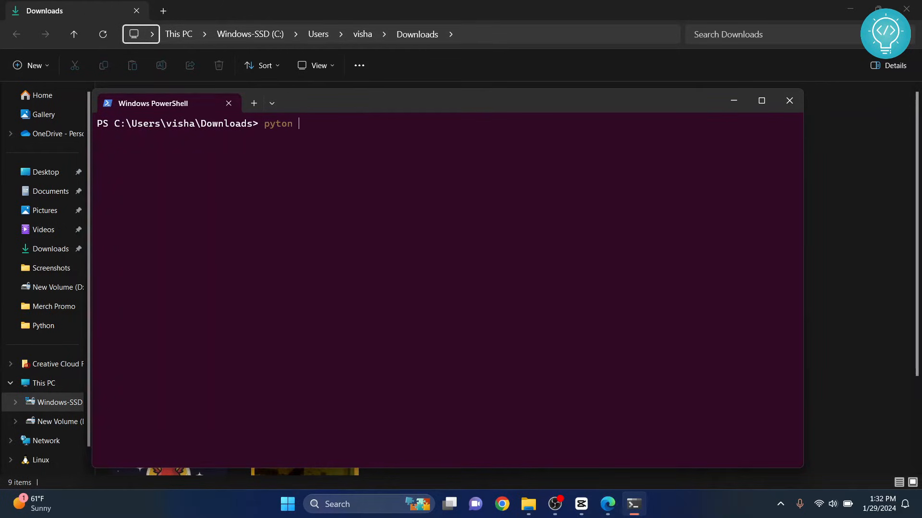
text(h)
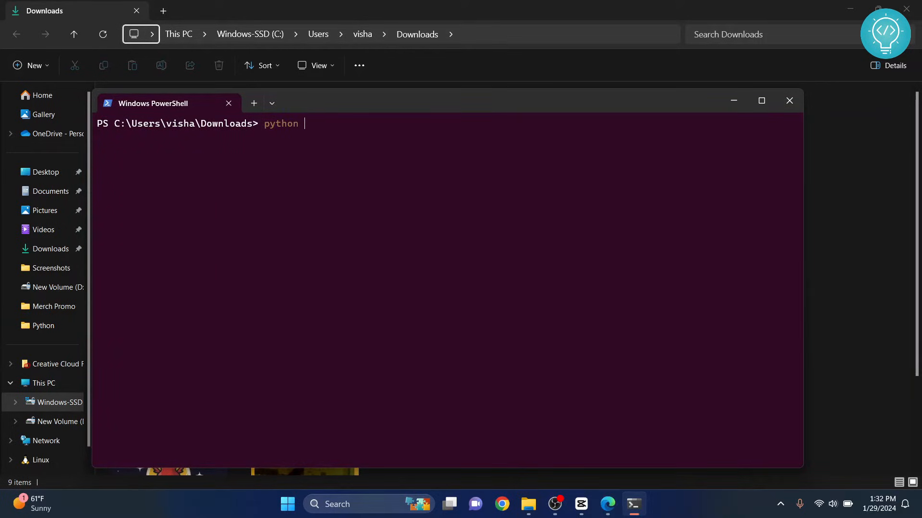
text(get-pip.py)
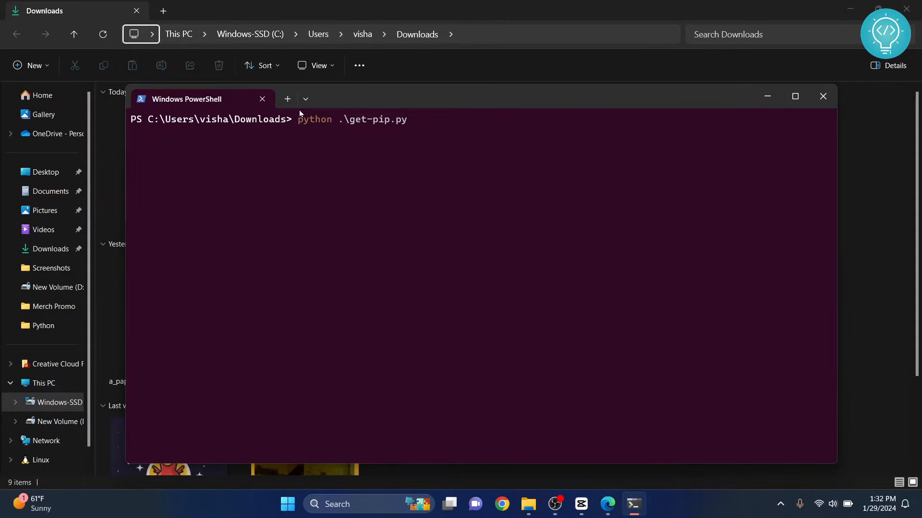
mouse_move(412, 126)
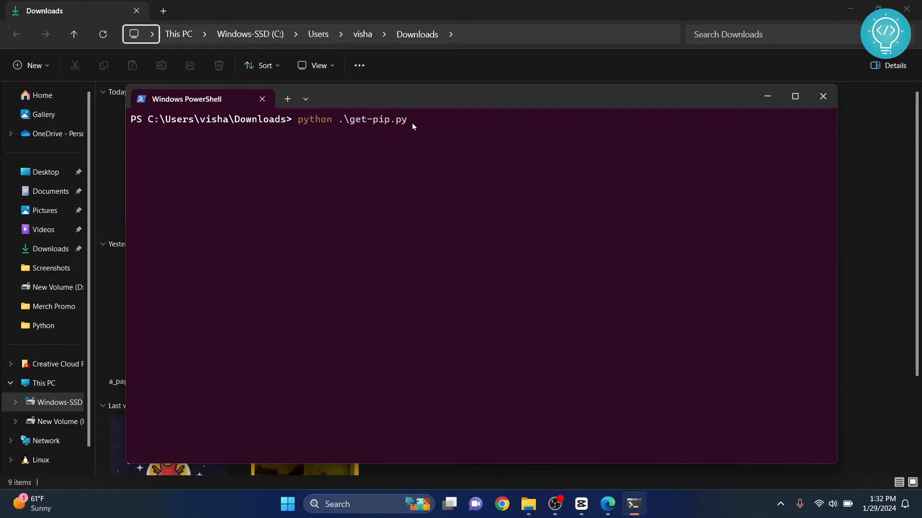
key(Return)
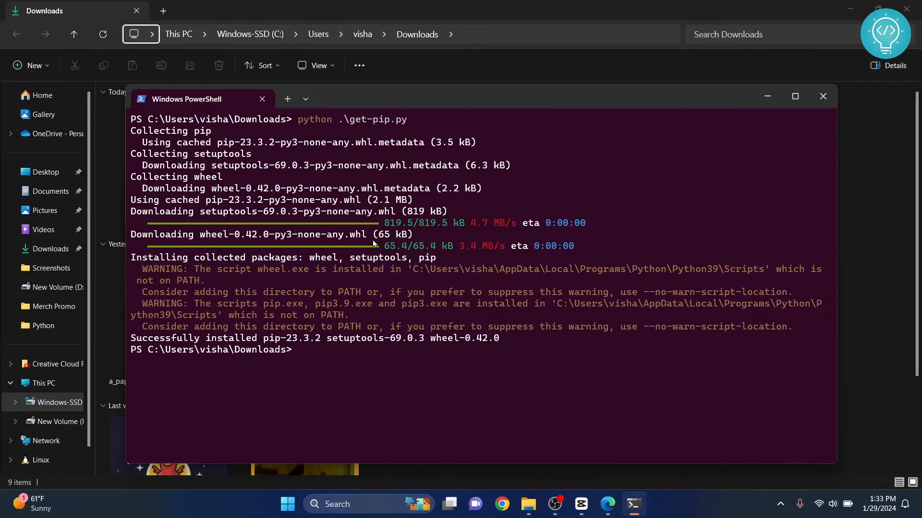
mouse_move(506, 338)
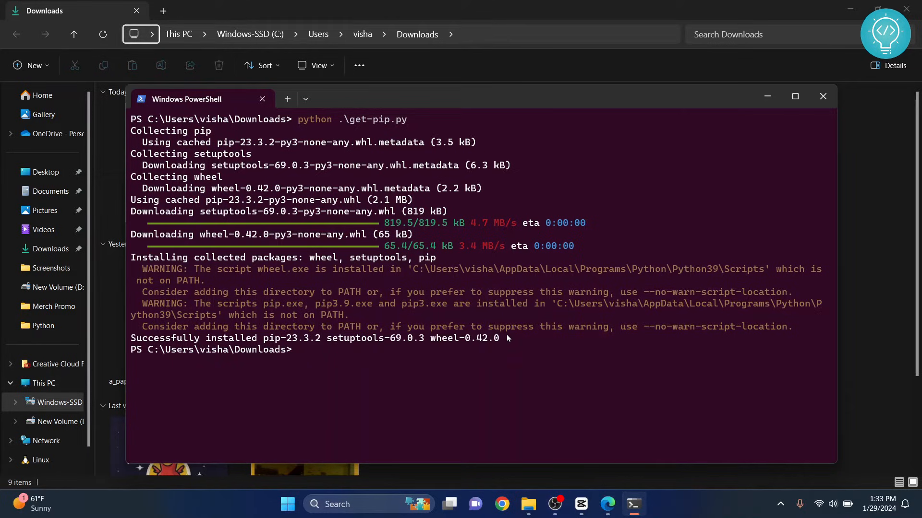
Run 'pip install pandas' in PowerShell, which reports 'pip' is not recognized.
text(pip)
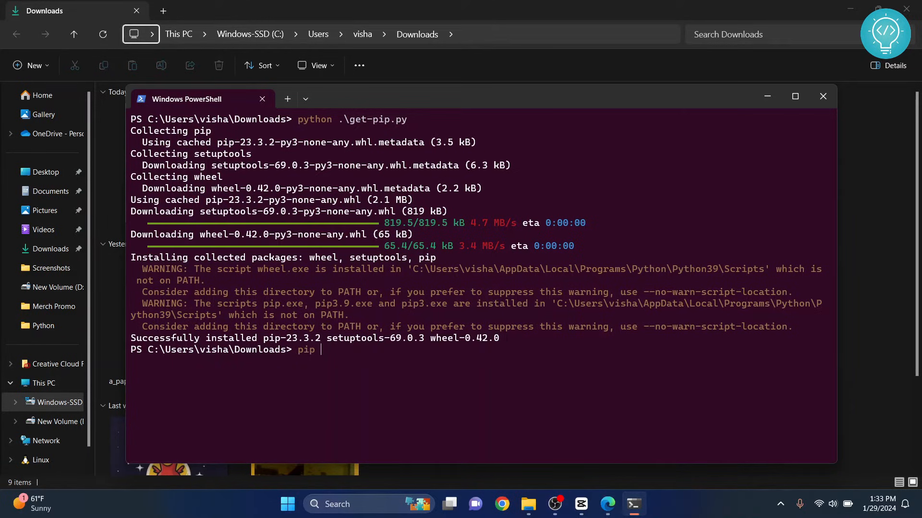
text(install pandas)
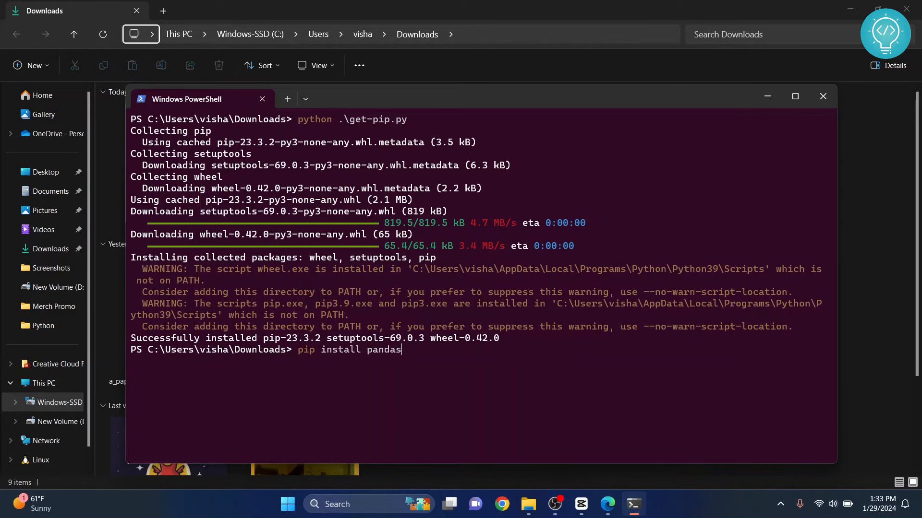
key(Return)
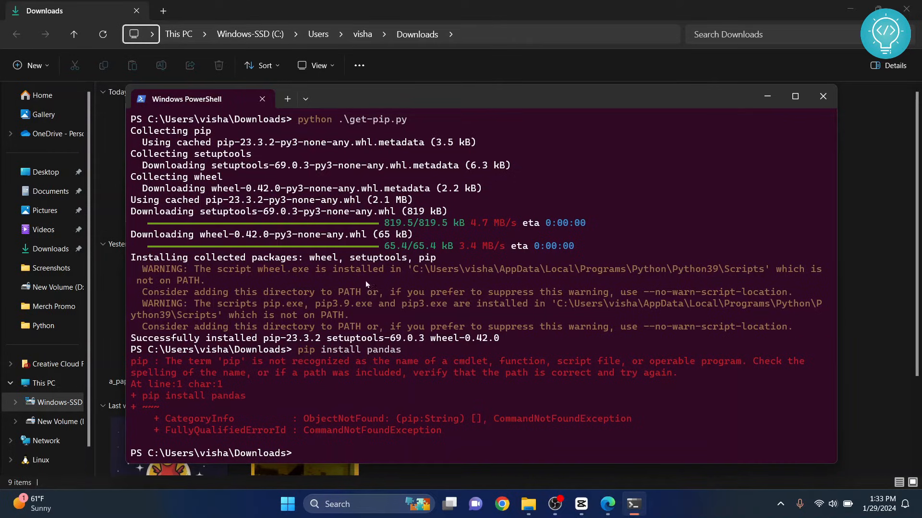
mouse_move(210, 305)
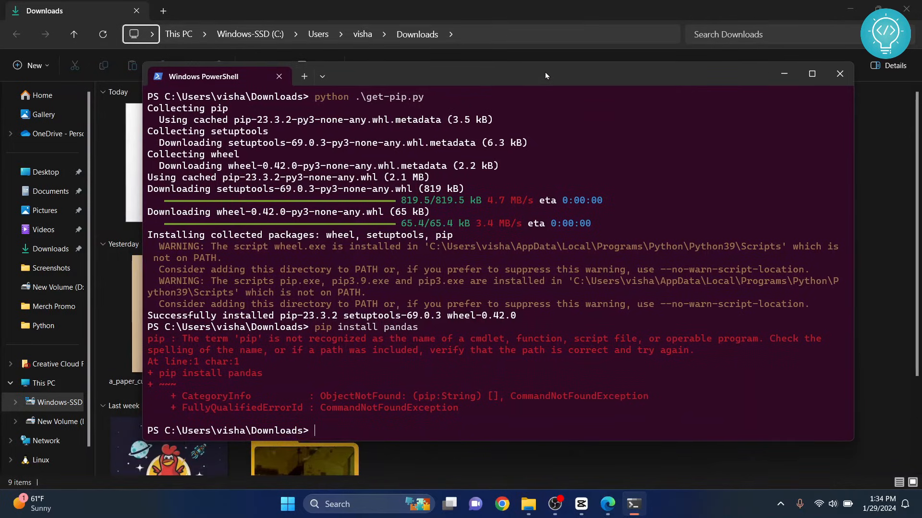
Open the system Path variable's edit list via 'Edit the system environment variables'.
click(287, 504)
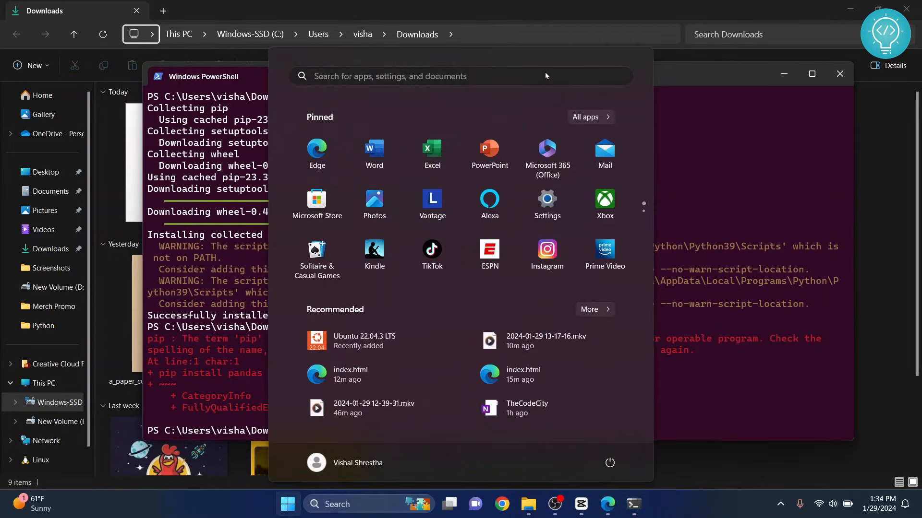
text(environ)
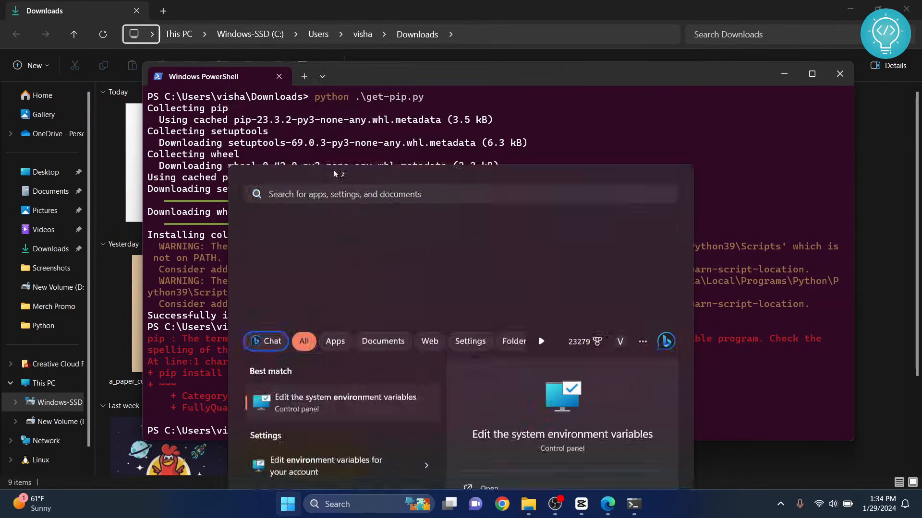
click(345, 401)
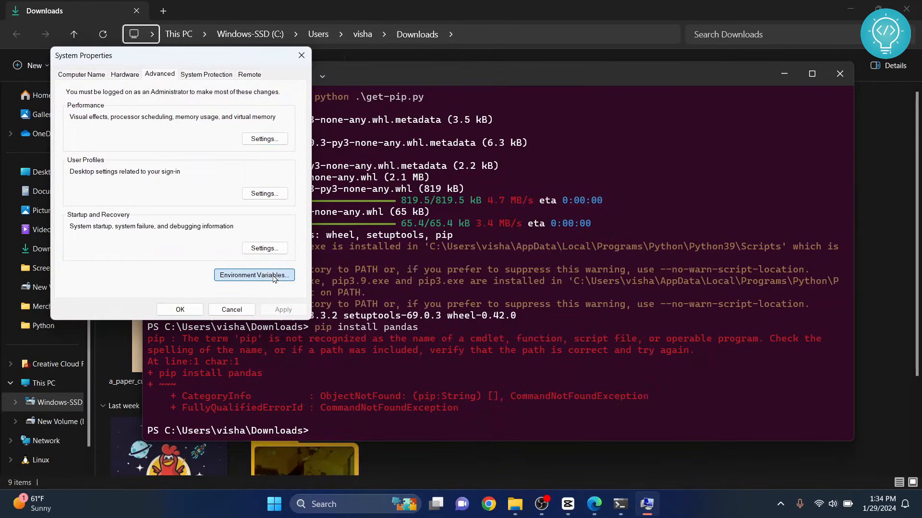
click(253, 275)
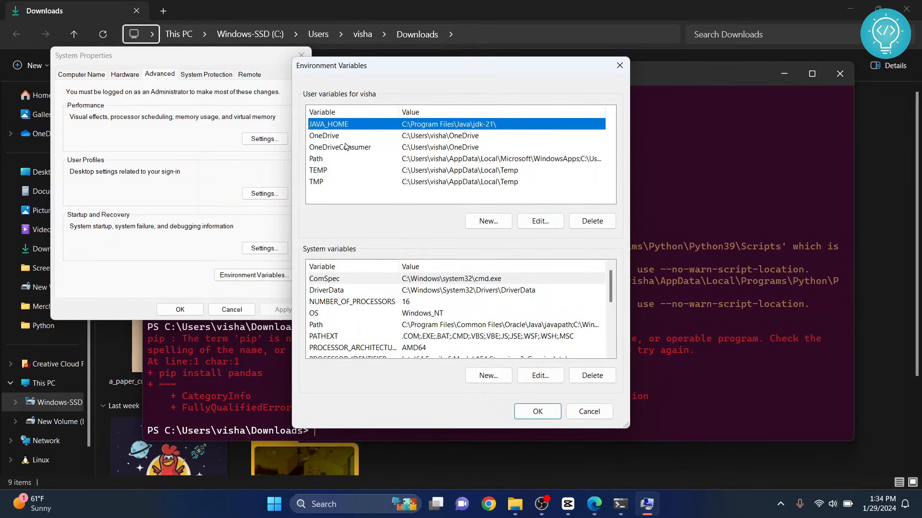
click(356, 325)
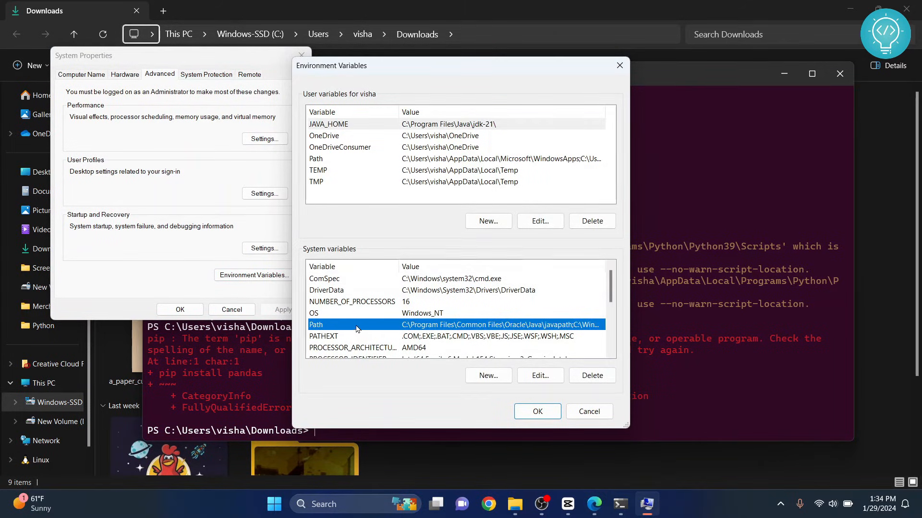
mouse_move(486, 337)
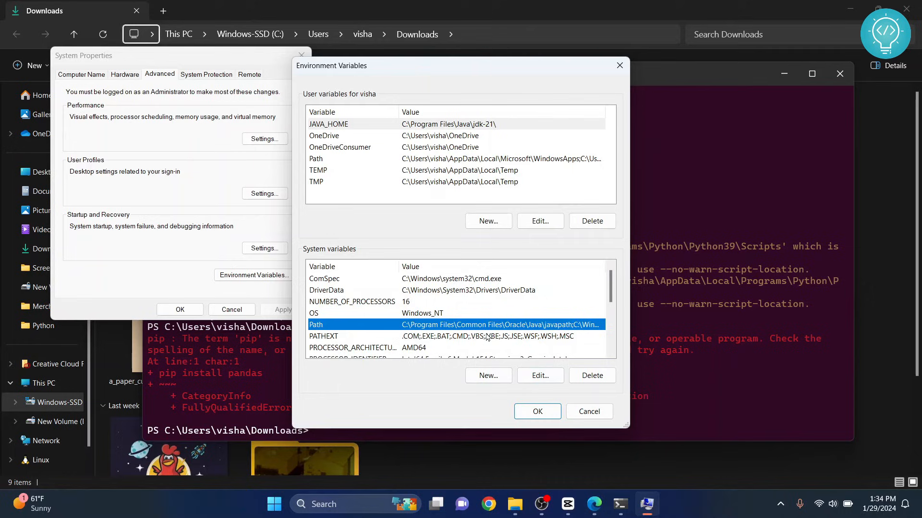
click(539, 375)
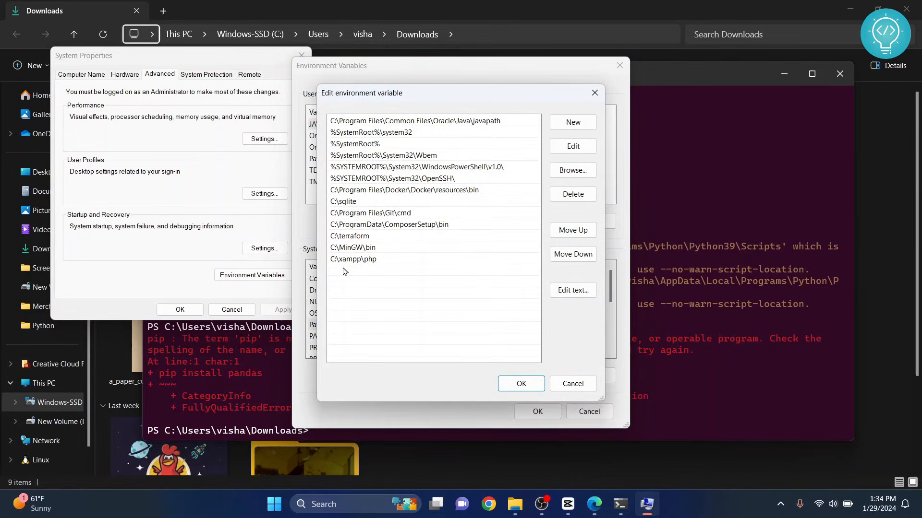
Add C:\Users\visha\AppData\Local\Programs\Python\Python39\Scripts to Path and confirm both dialogs.
click(571, 123)
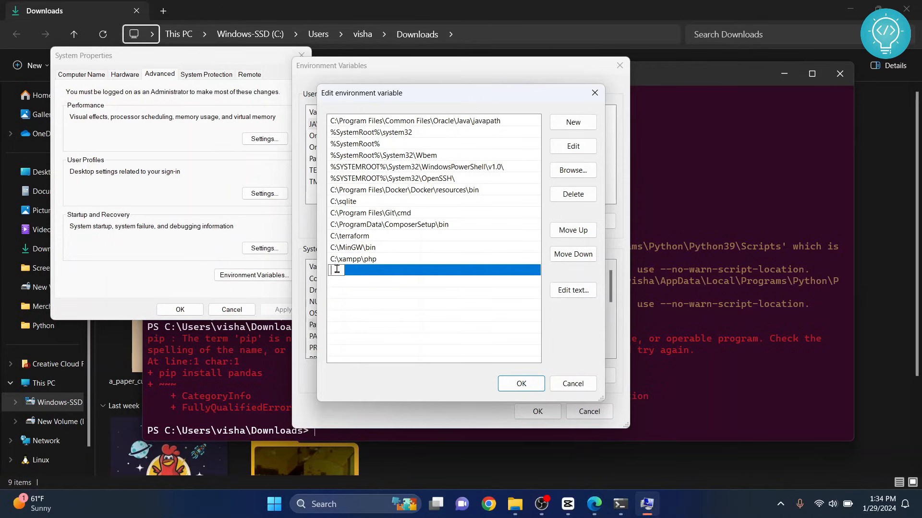
text(C:\Users\visha\AppData\Local\Programs\Python\Python39\Scripts)
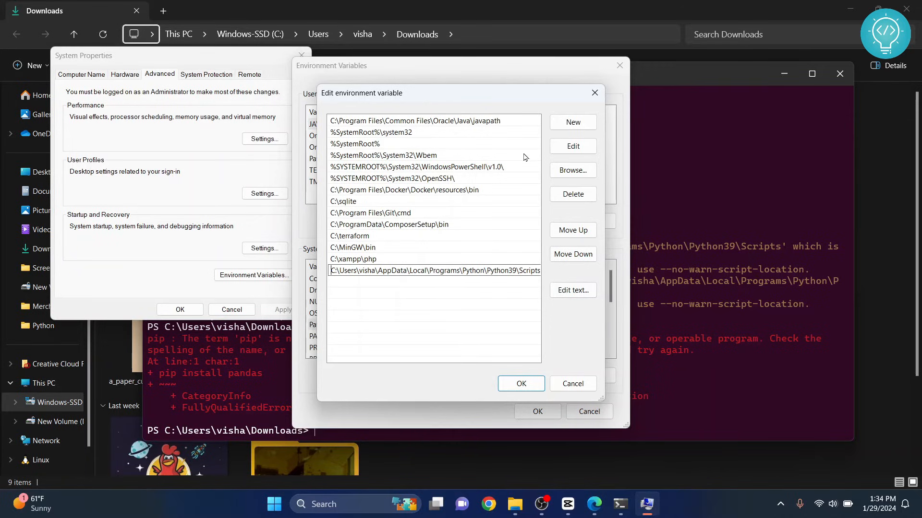
mouse_move(553, 99)
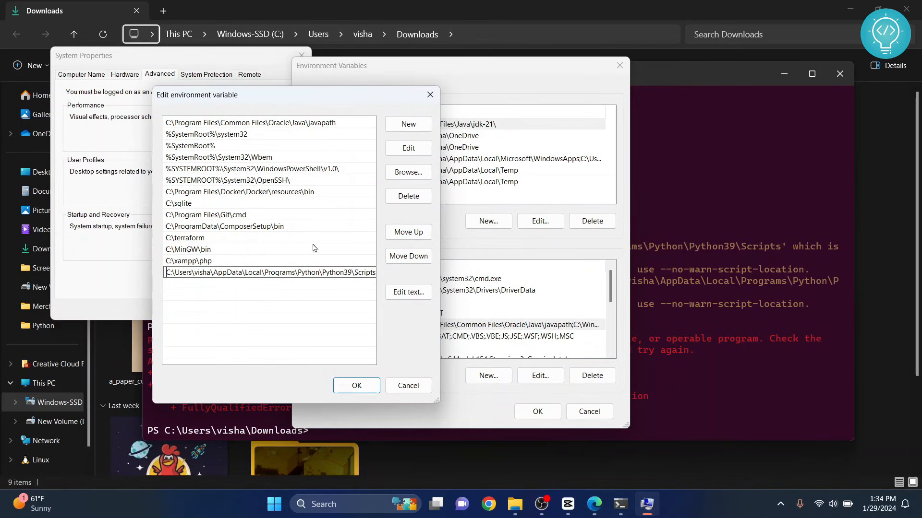
click(356, 386)
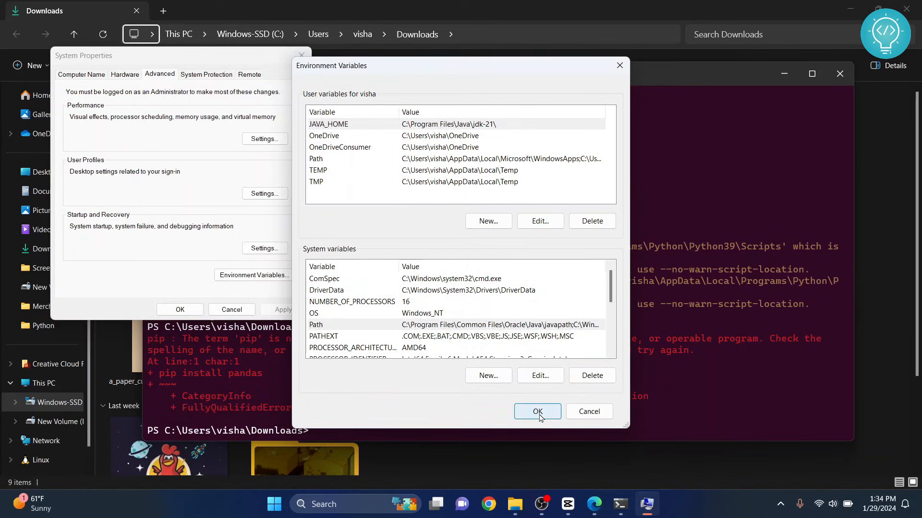
click(537, 411)
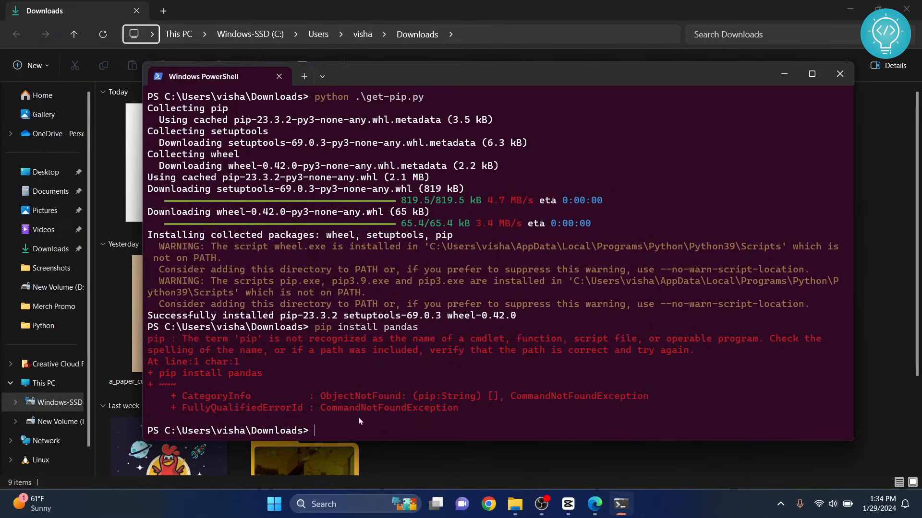
Exit PowerShell, open a fresh cmd and run 'pip install pandas'.
text(exit)
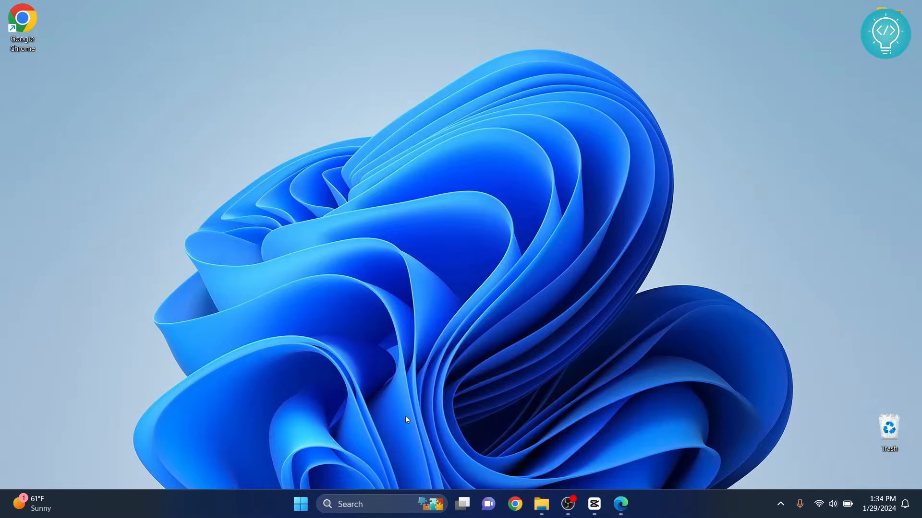
text(cmd)
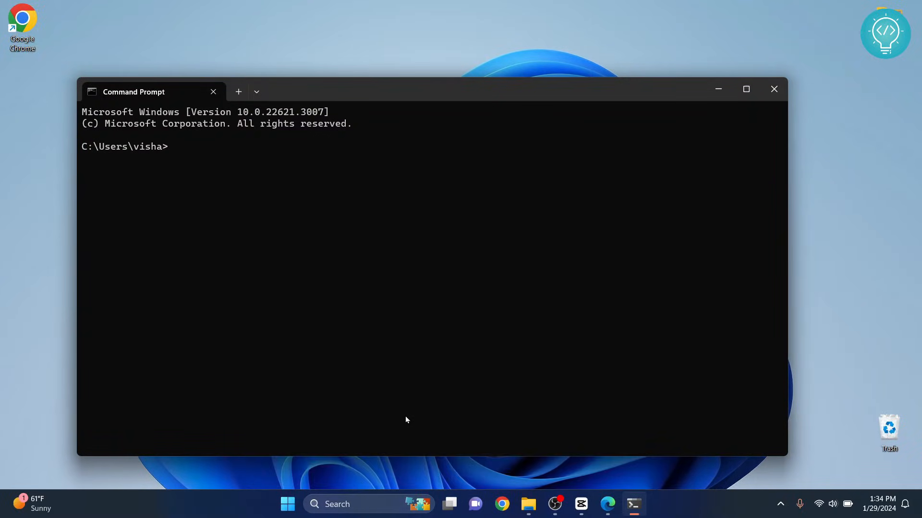
text(pip insta)
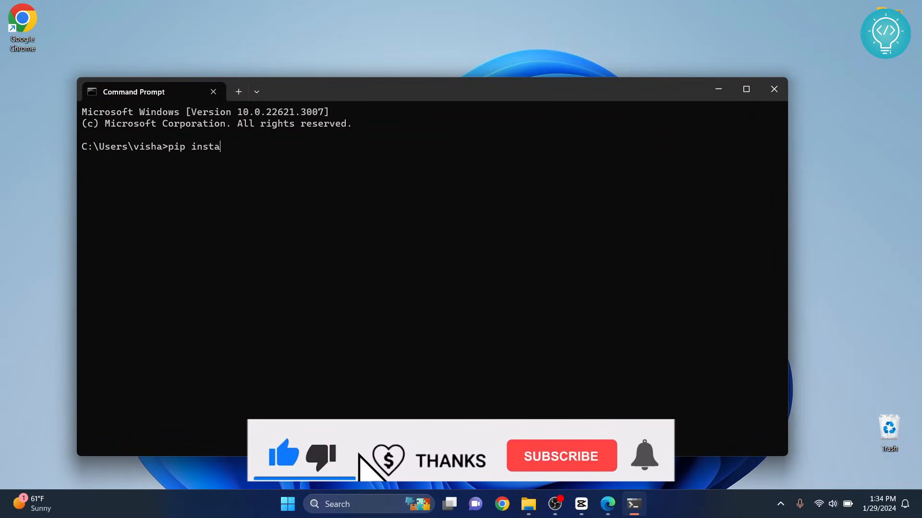
text(ll pandas)
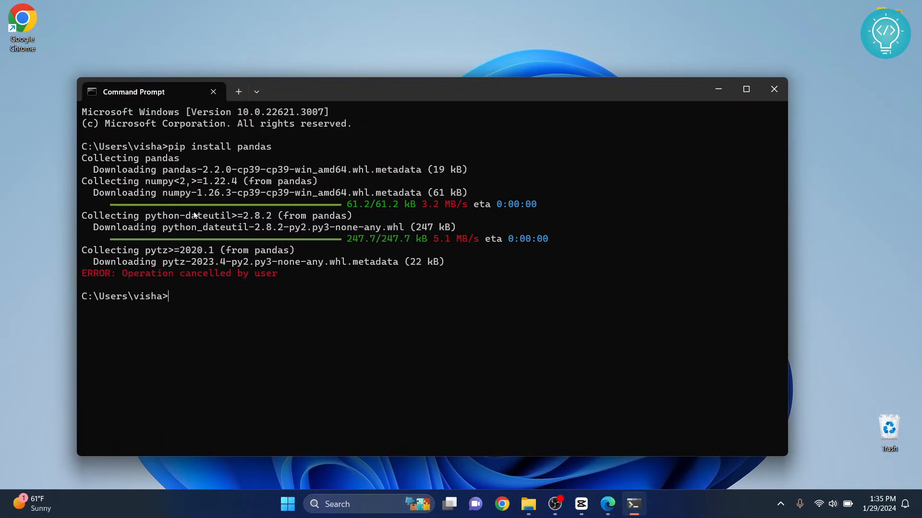
mouse_move(367, 323)
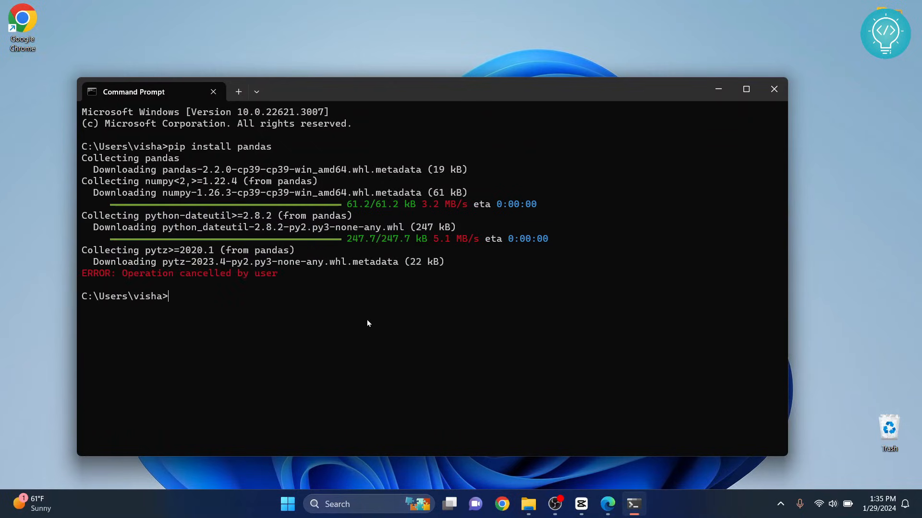